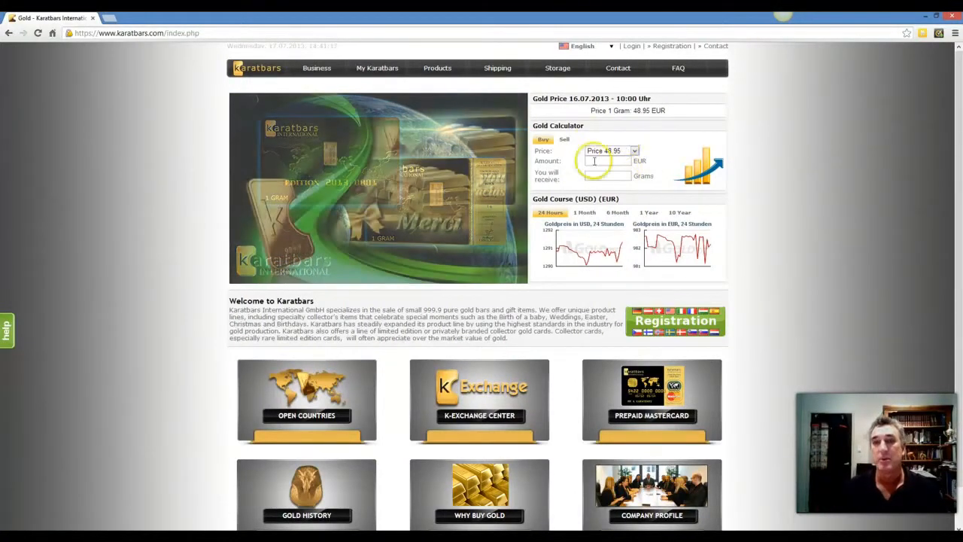
# Log in to the second partner account with User-ID 'a' and its password
pyautogui.click(635, 151)
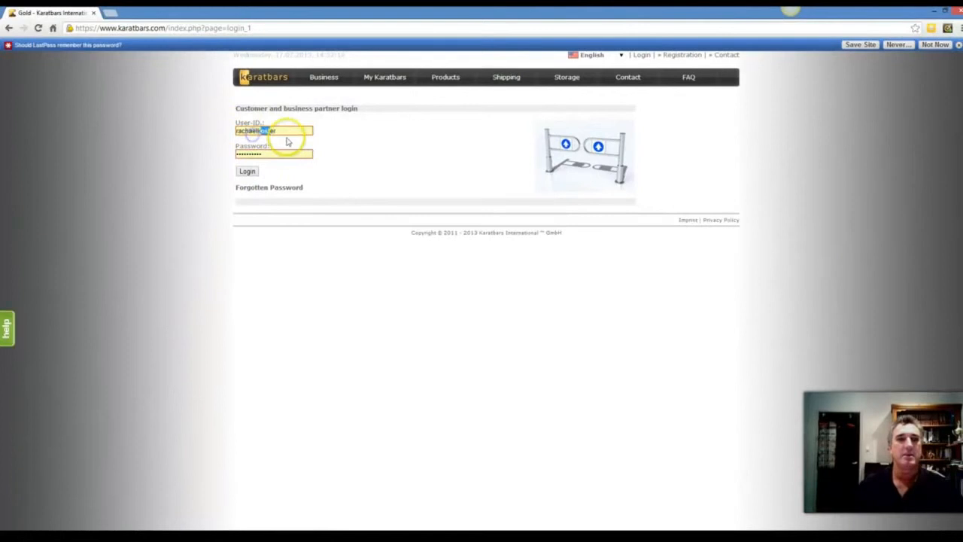
pyautogui.write('a')
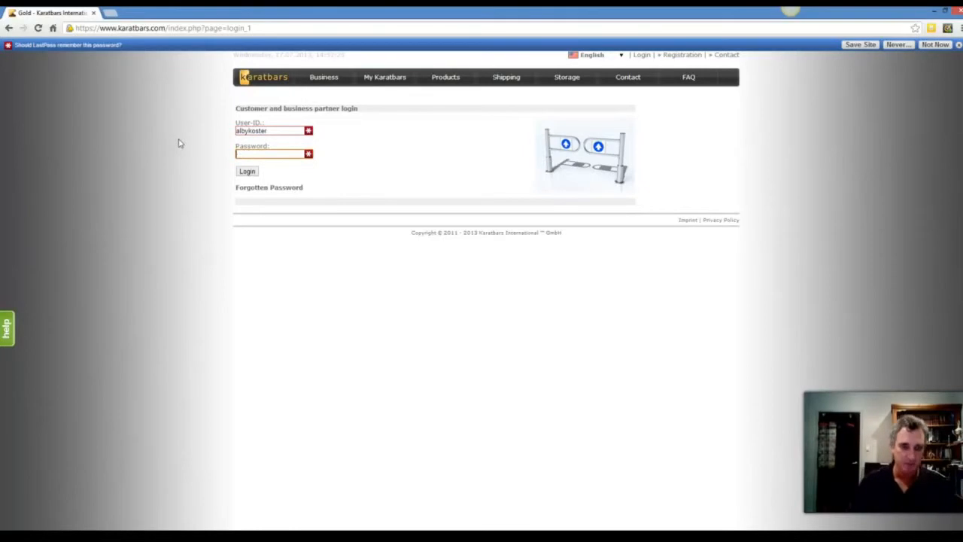
pyautogui.write('password')
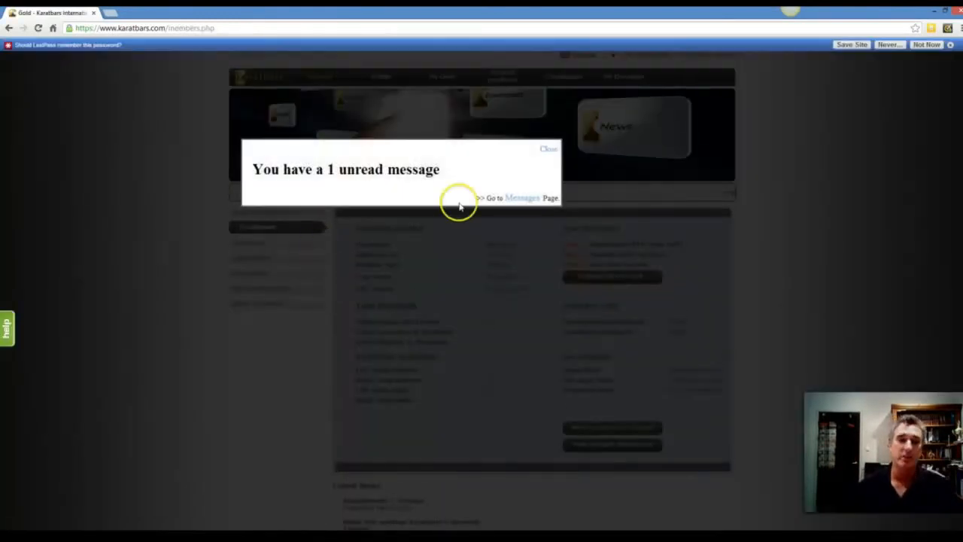
# Close the 'You have 1 unread message' popup to reveal the member dashboard
pyautogui.click(548, 149)
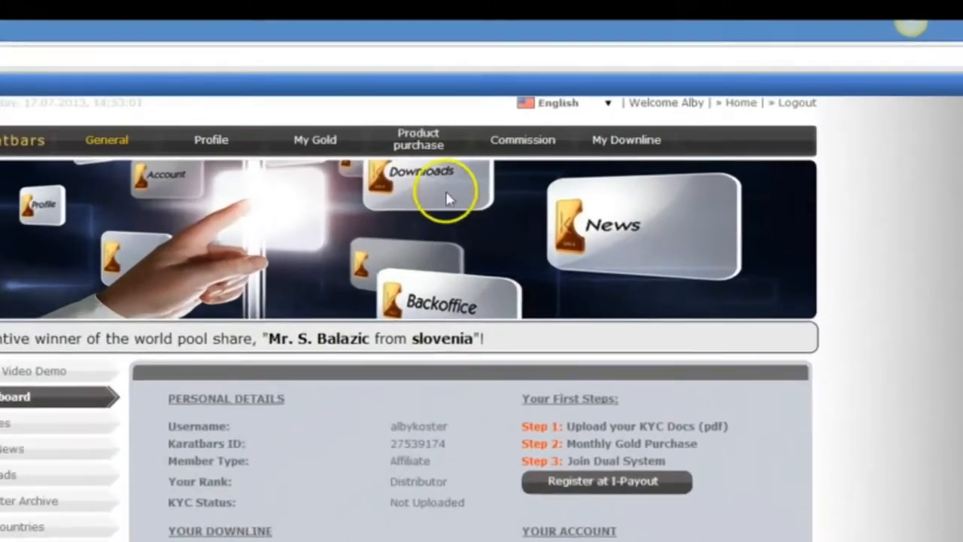
# Go to Product purchase > Auto & Special Exchange
pyautogui.click(418, 140)
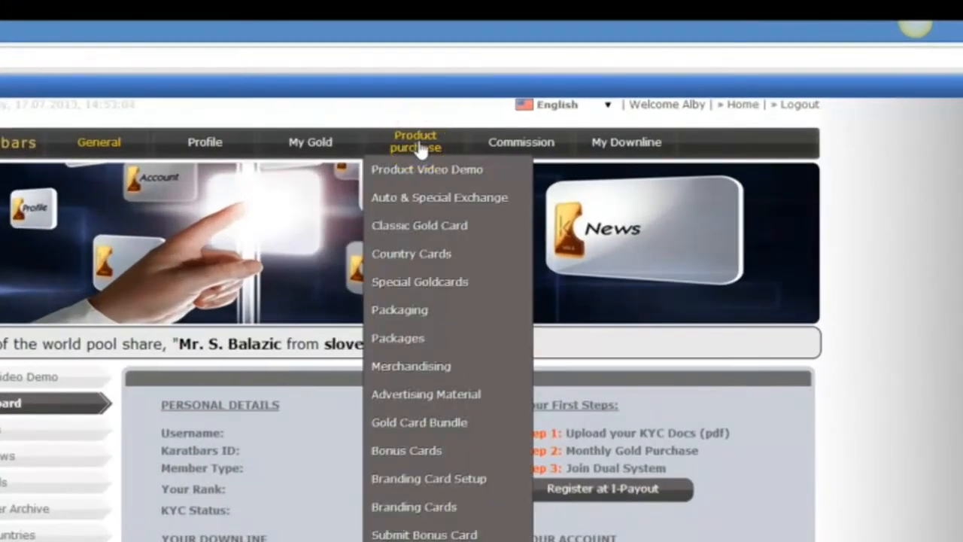
pyautogui.moveTo(413, 197)
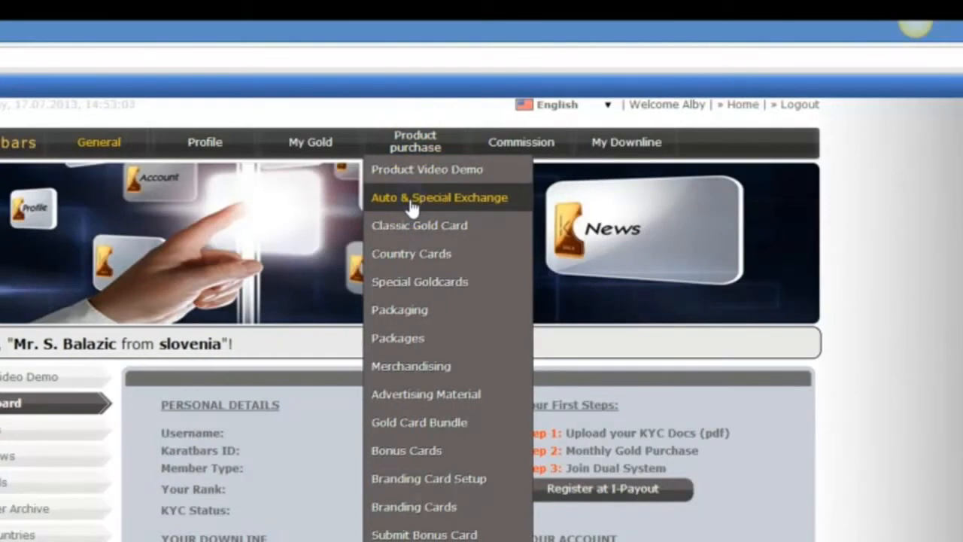
pyautogui.click(439, 198)
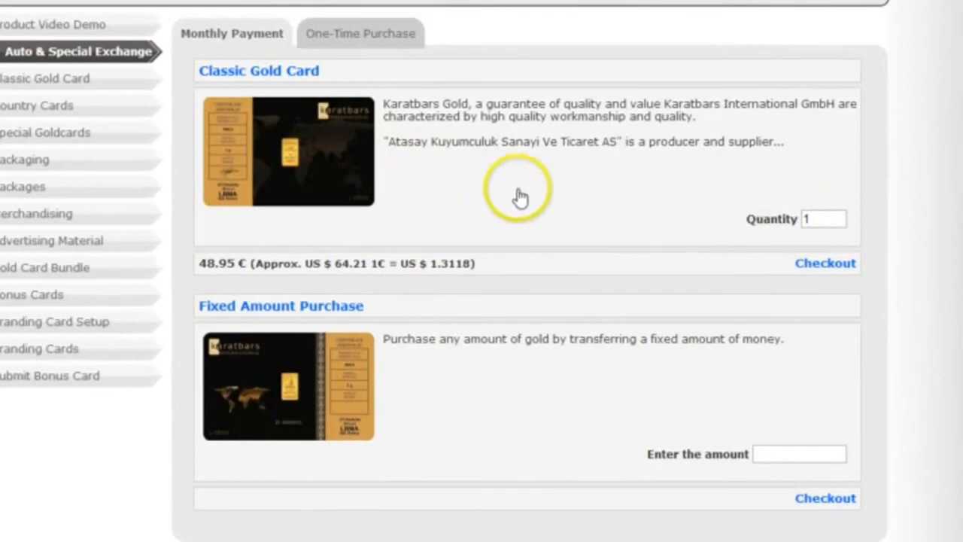
pyautogui.moveTo(431, 398)
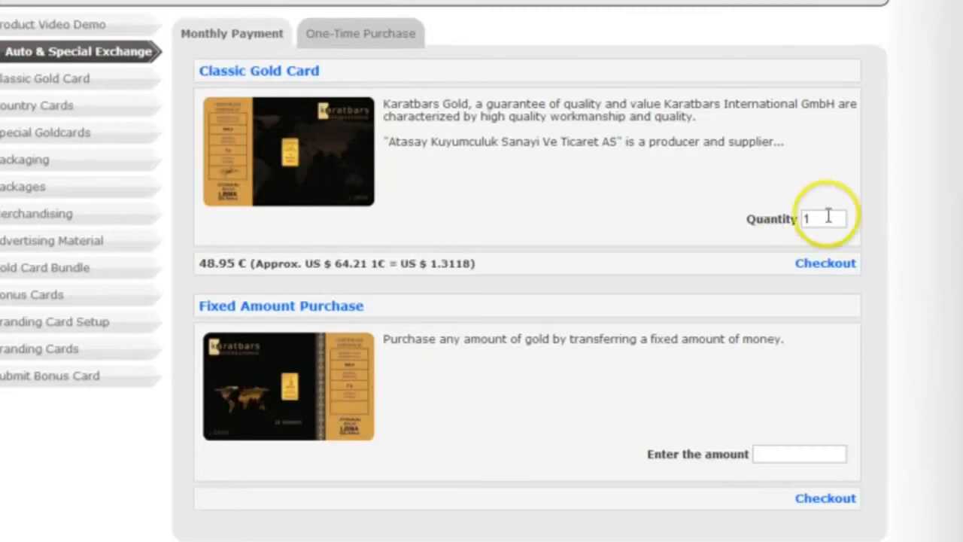
# Enter quantity 4 for the monthly Classic Gold Card, making the total 195.80 €
pyautogui.write('4')
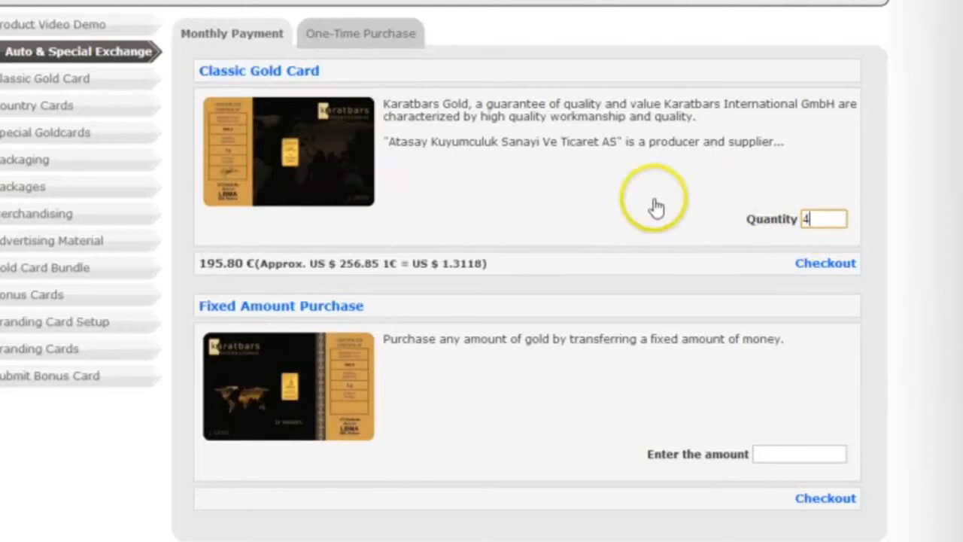
pyautogui.moveTo(658, 203)
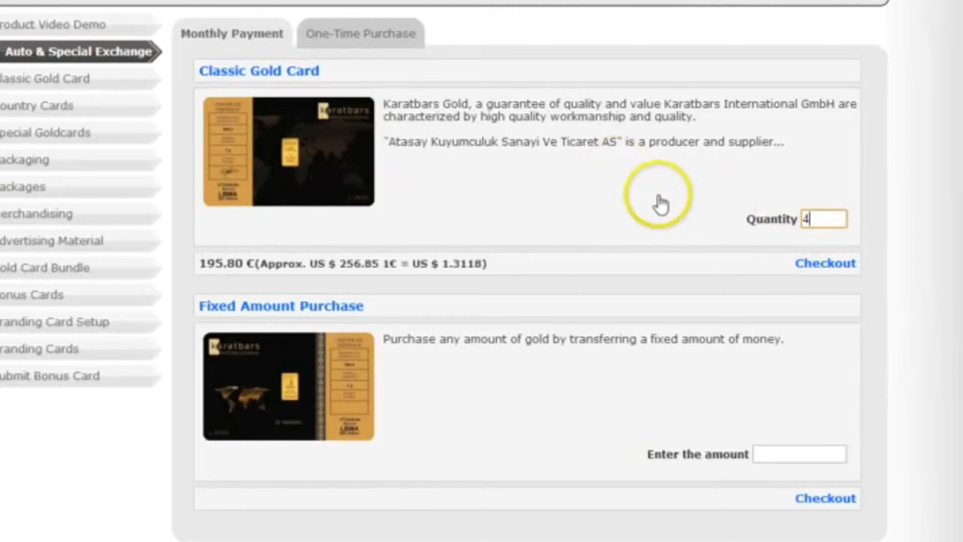
pyautogui.moveTo(378, 280)
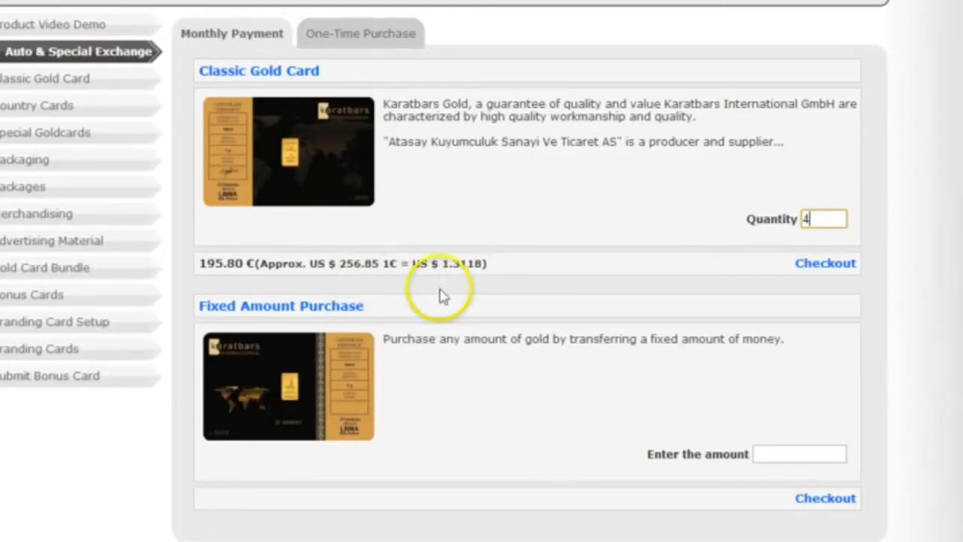
pyautogui.moveTo(595, 271)
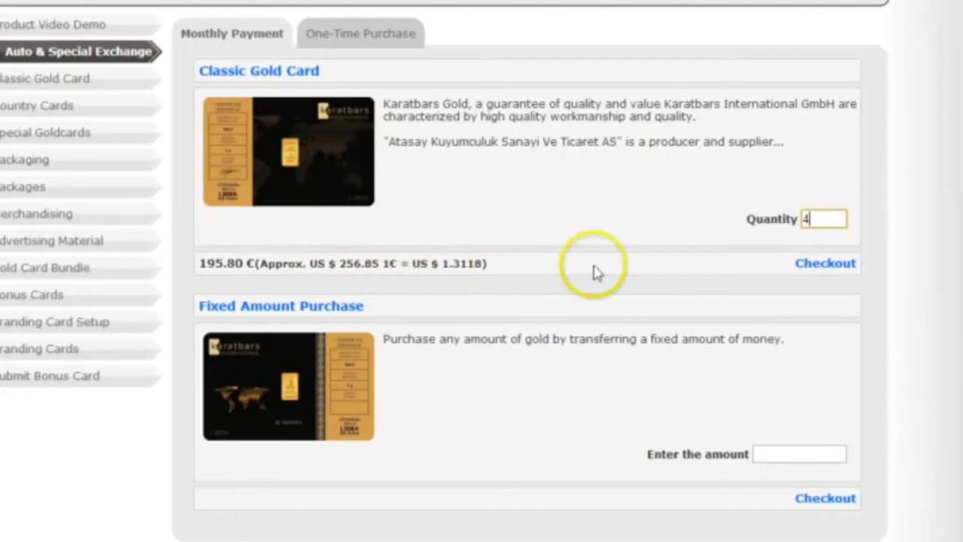
pyautogui.moveTo(621, 293)
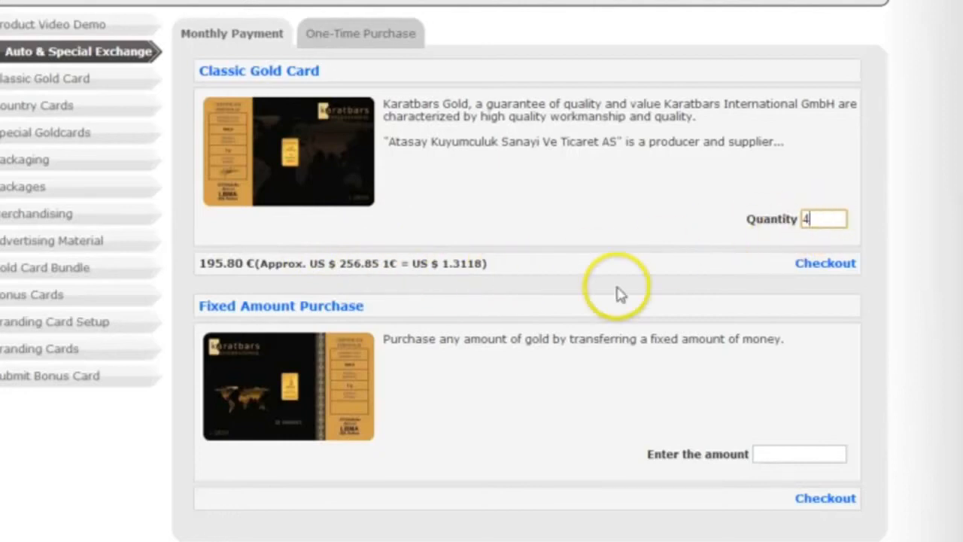
pyautogui.moveTo(331, 284)
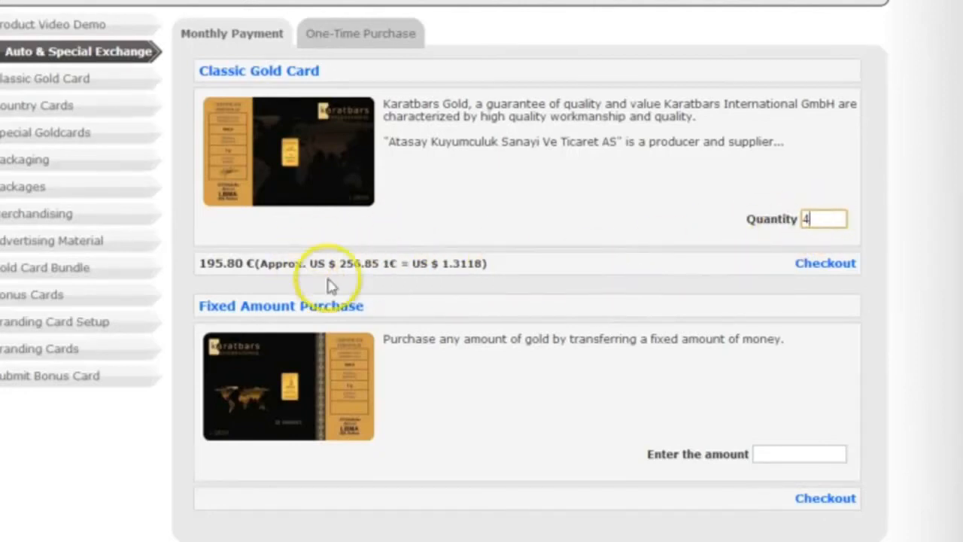
pyautogui.moveTo(632, 255)
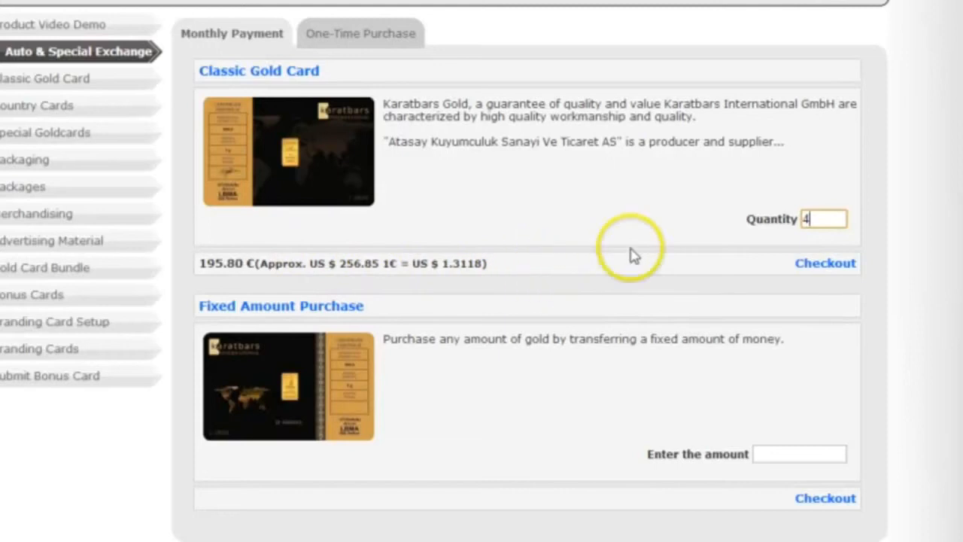
pyautogui.moveTo(815, 270)
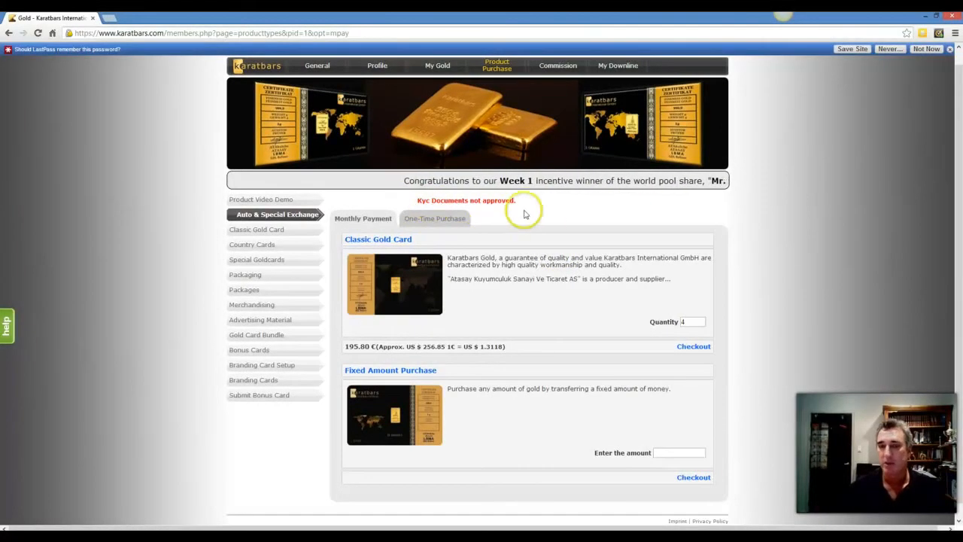
# Scroll the public Karatbars home page after logging out of the member area
pyautogui.scroll(-3)
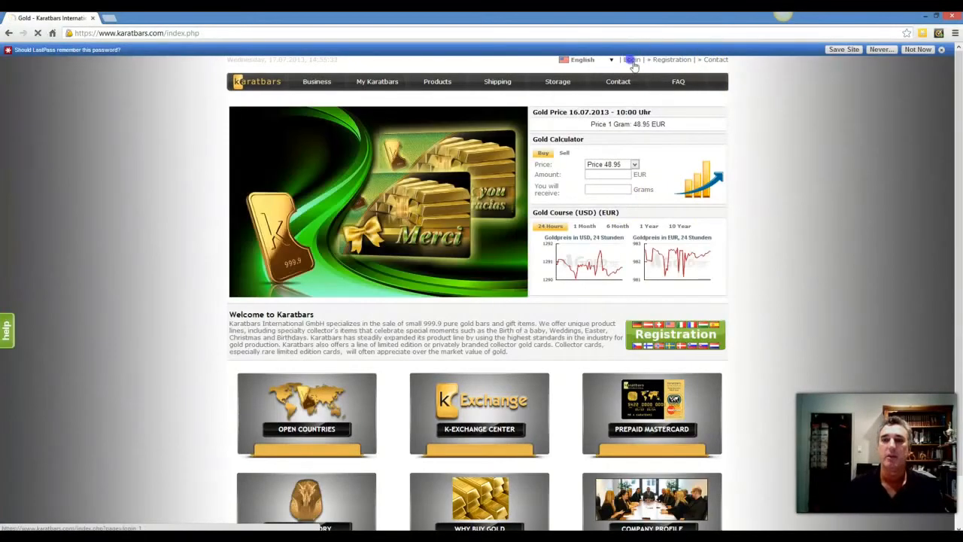
# Log in to the second member account and close the unread-message popup
pyautogui.click(632, 59)
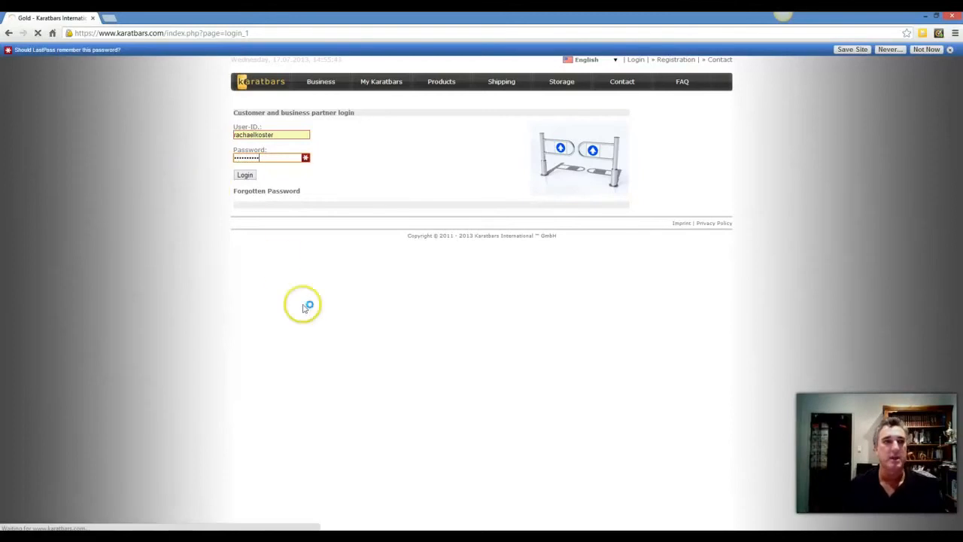
pyautogui.click(244, 175)
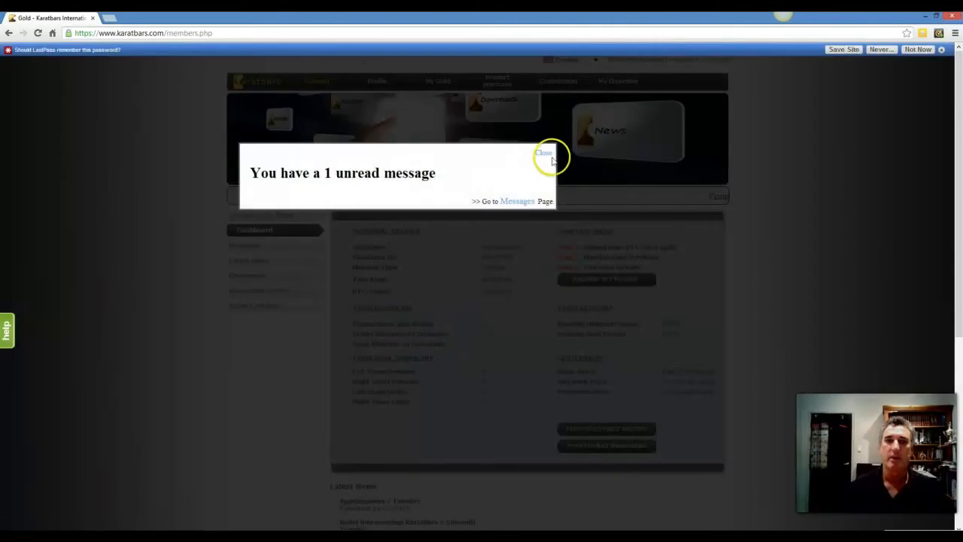
pyautogui.click(544, 153)
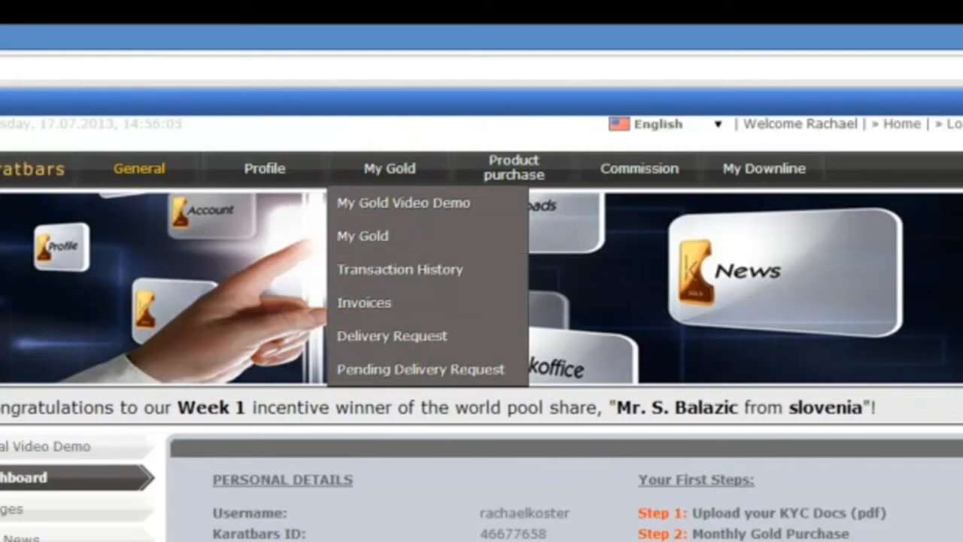
# Open My Gold overview showing 4.00000 grams worth € 195.8
pyautogui.click(362, 236)
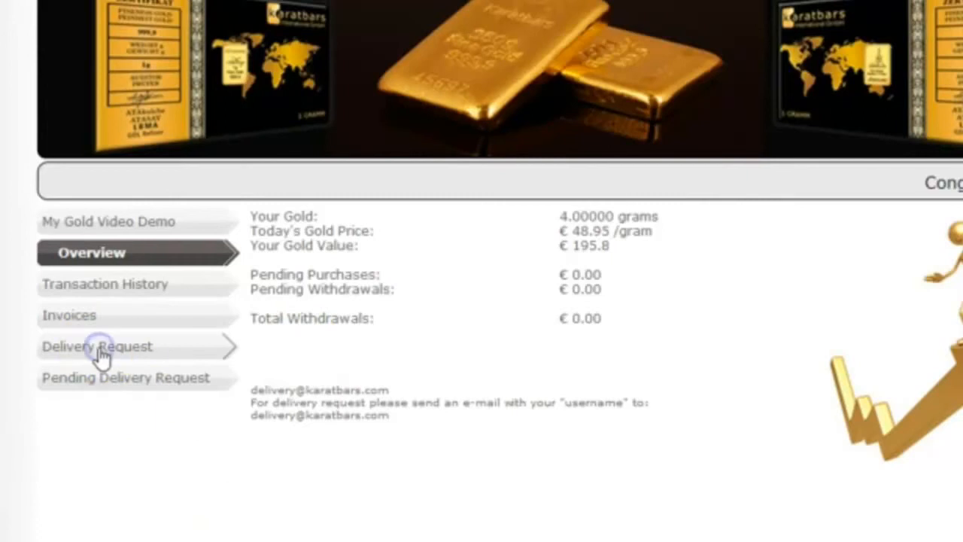
# Open the Delivery Request form listing 4.00 grams deliverable
pyautogui.click(97, 346)
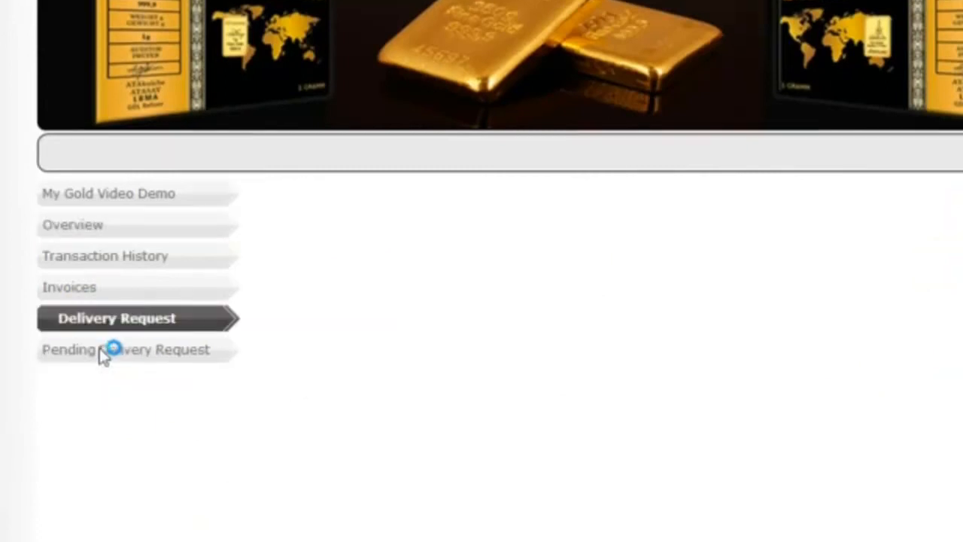
pyautogui.click(116, 318)
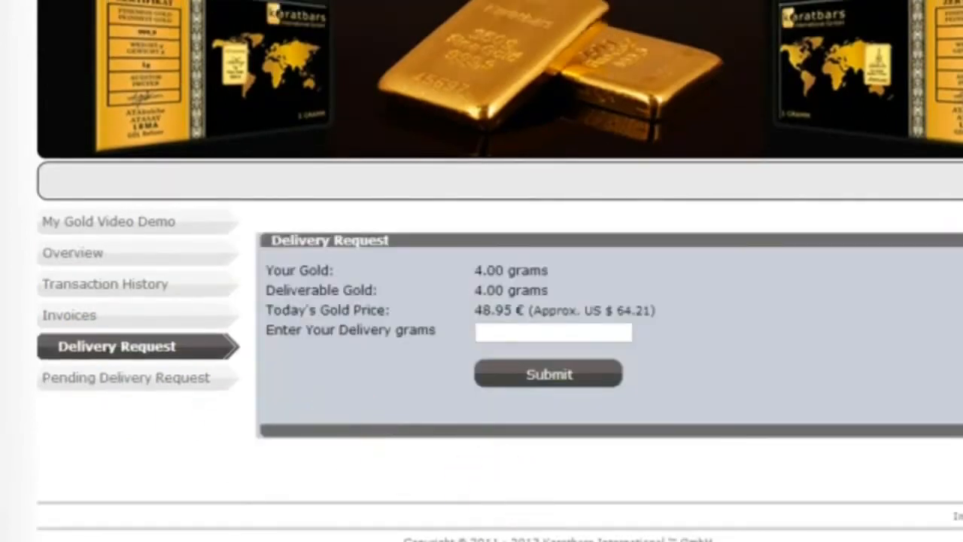